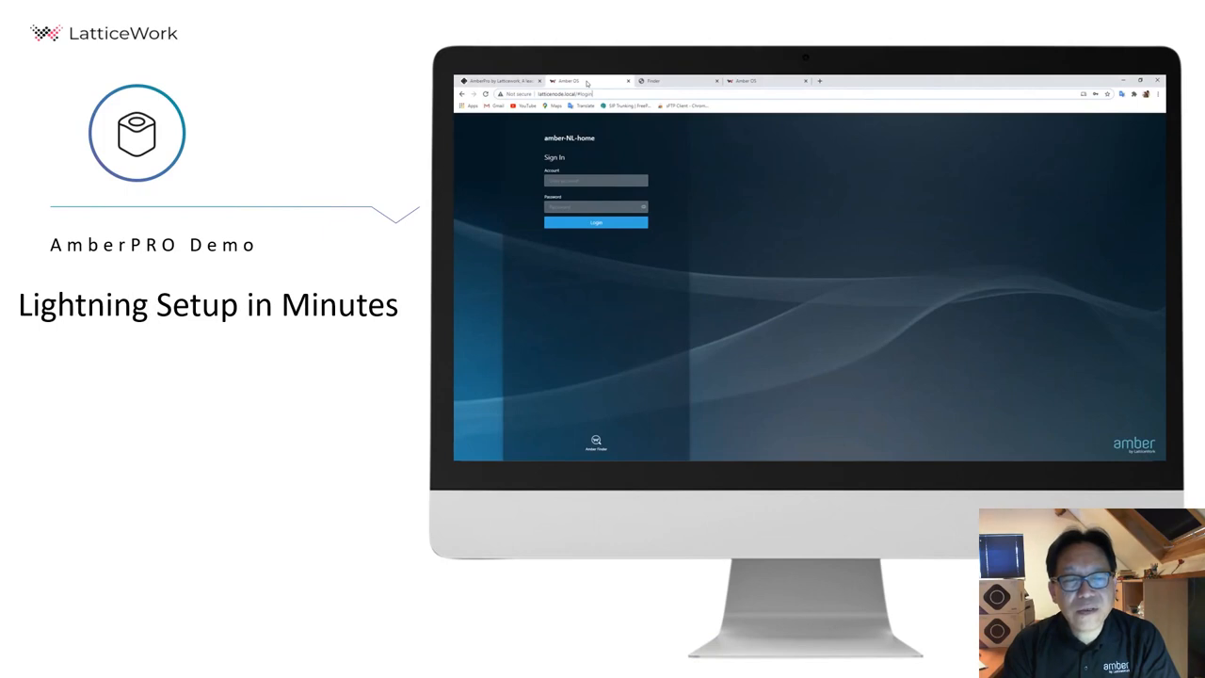
Step: Submit the Amber OS sign-in details to reach the device list
{"action": "key", "text": "right"}
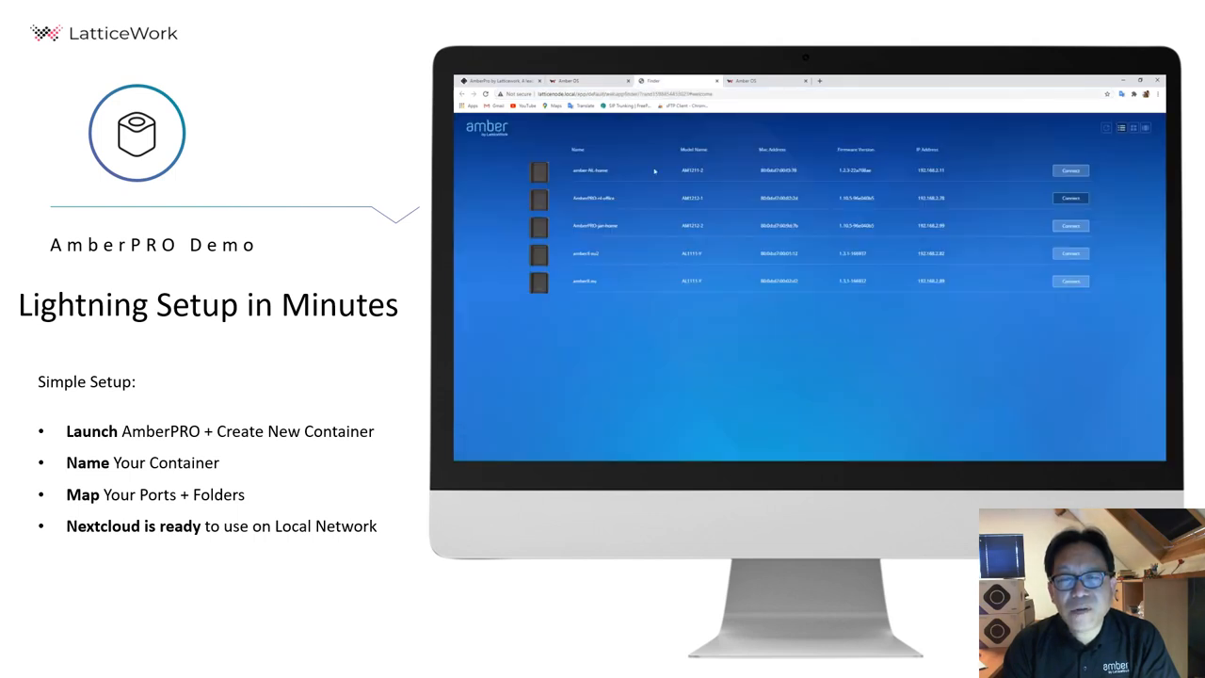
{"action": "mouse_move", "coordinate": [1044, 203]}
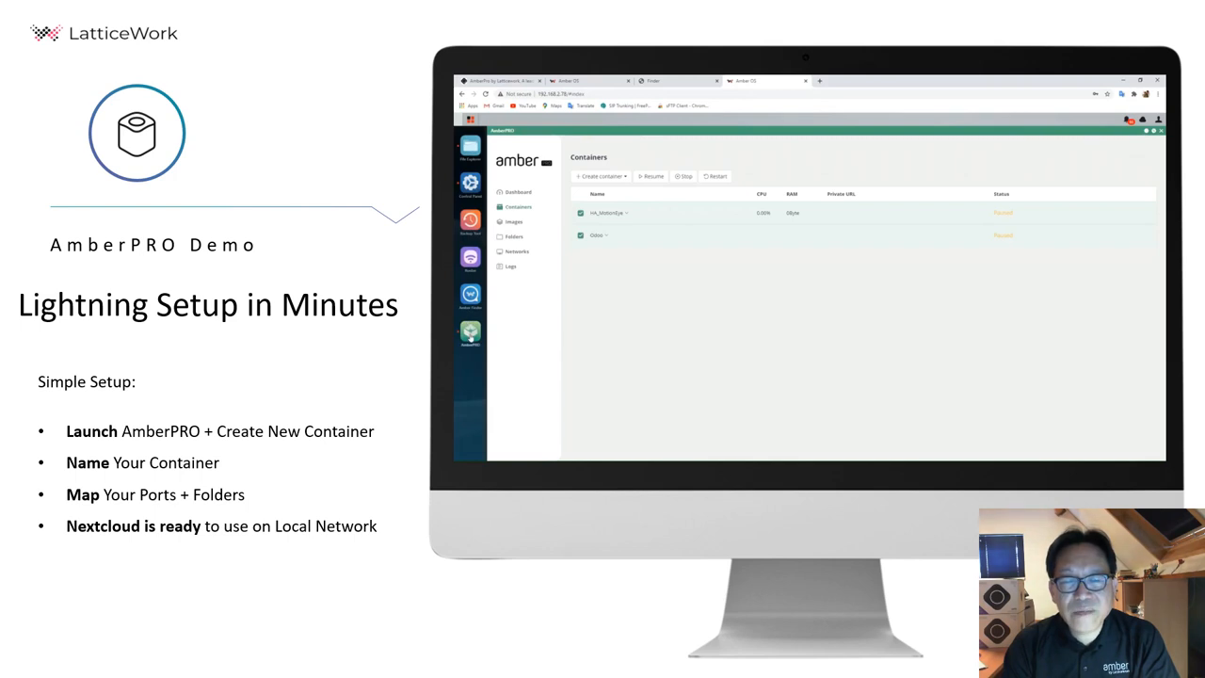
Step: Manually configure a nextcloud:latest container mounting the shared Nextcloud/Files folder
{"action": "left_click", "coordinate": [601, 176]}
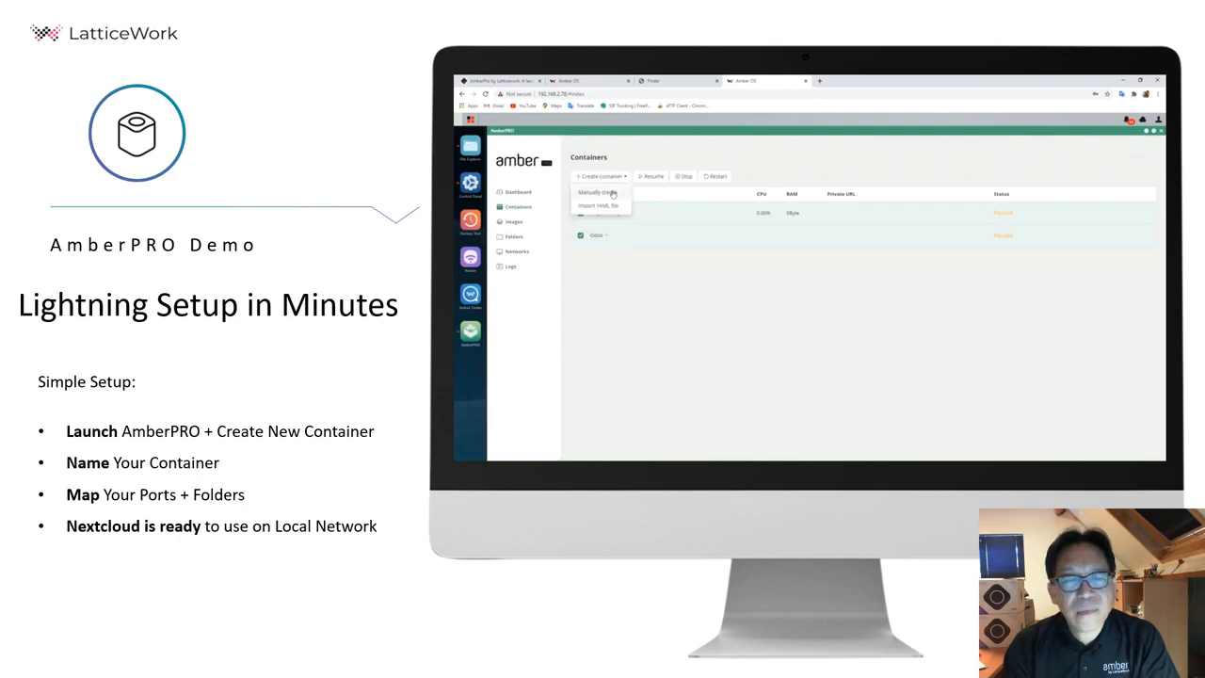
{"action": "left_click", "coordinate": [598, 191]}
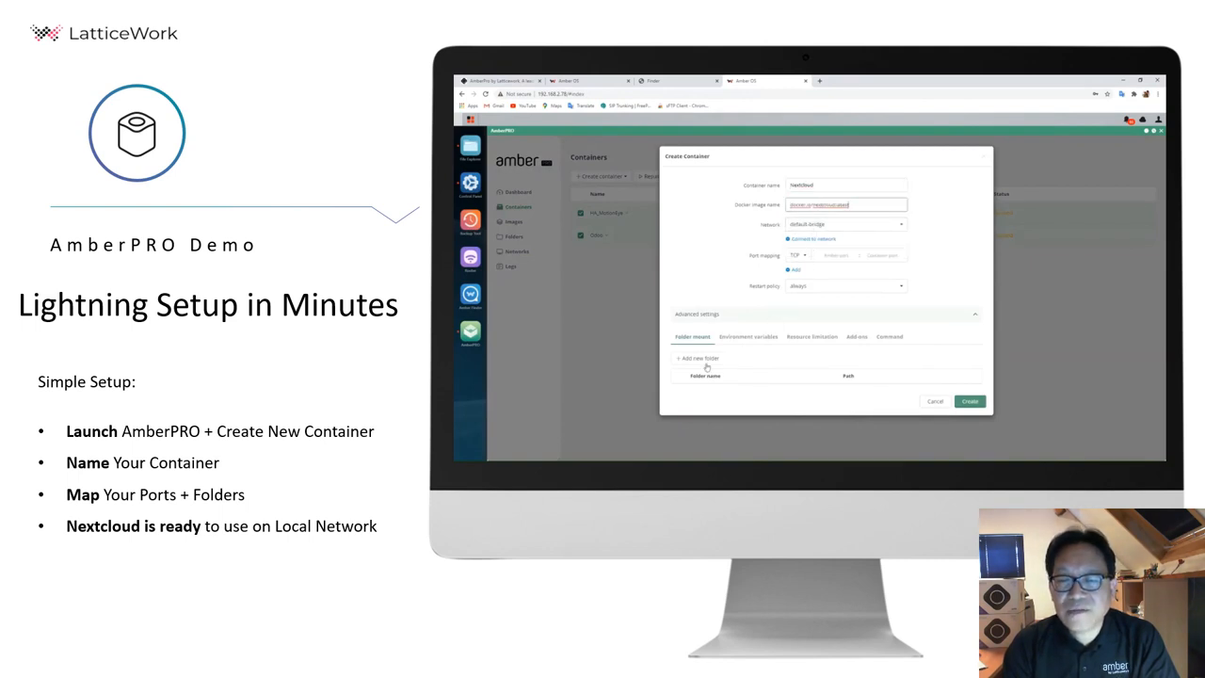
{"action": "left_click", "coordinate": [696, 357]}
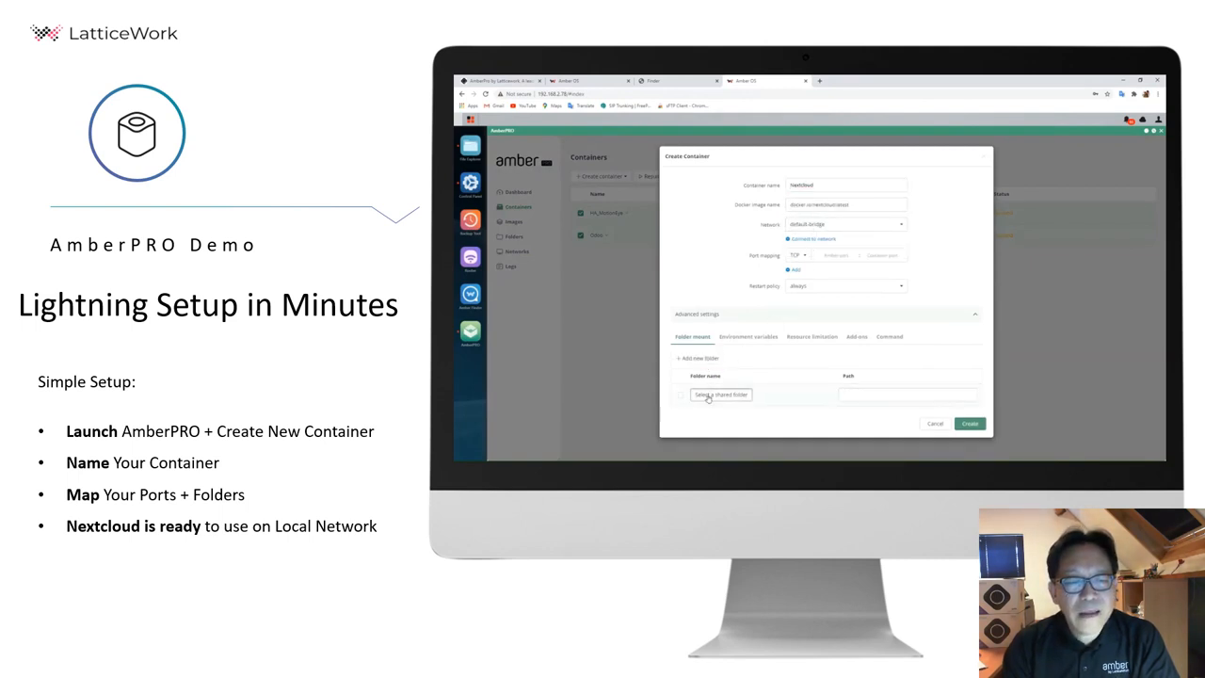
{"action": "left_click", "coordinate": [721, 394]}
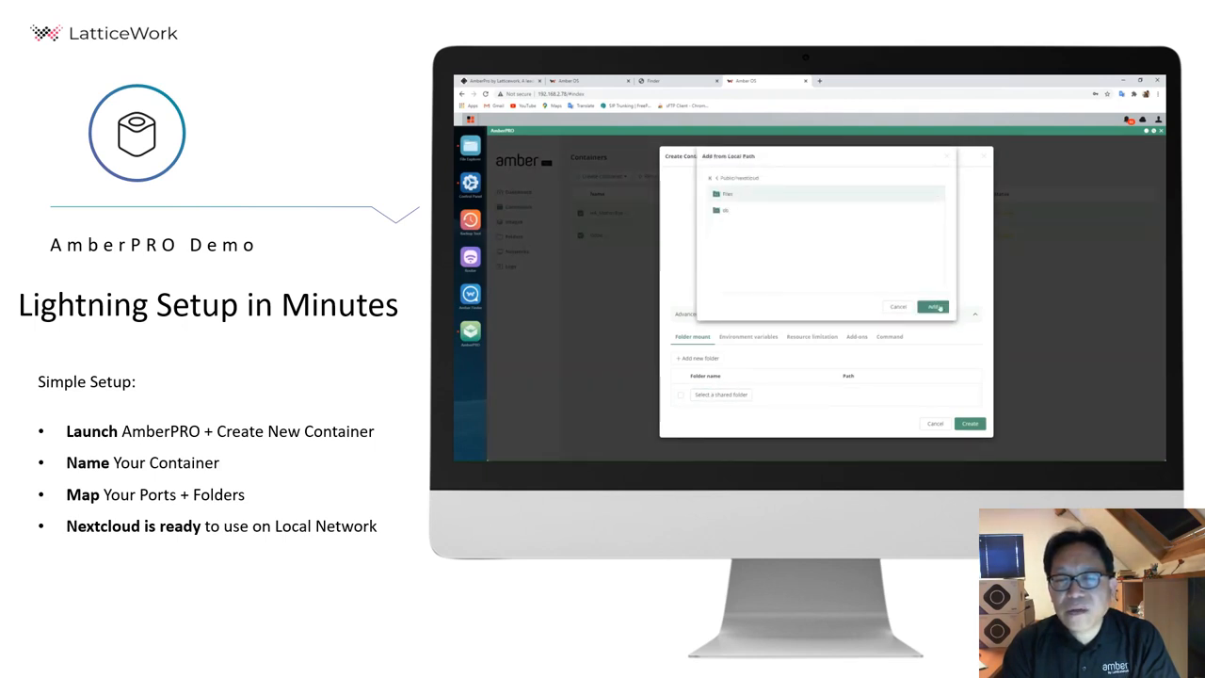
{"action": "left_click", "coordinate": [933, 307]}
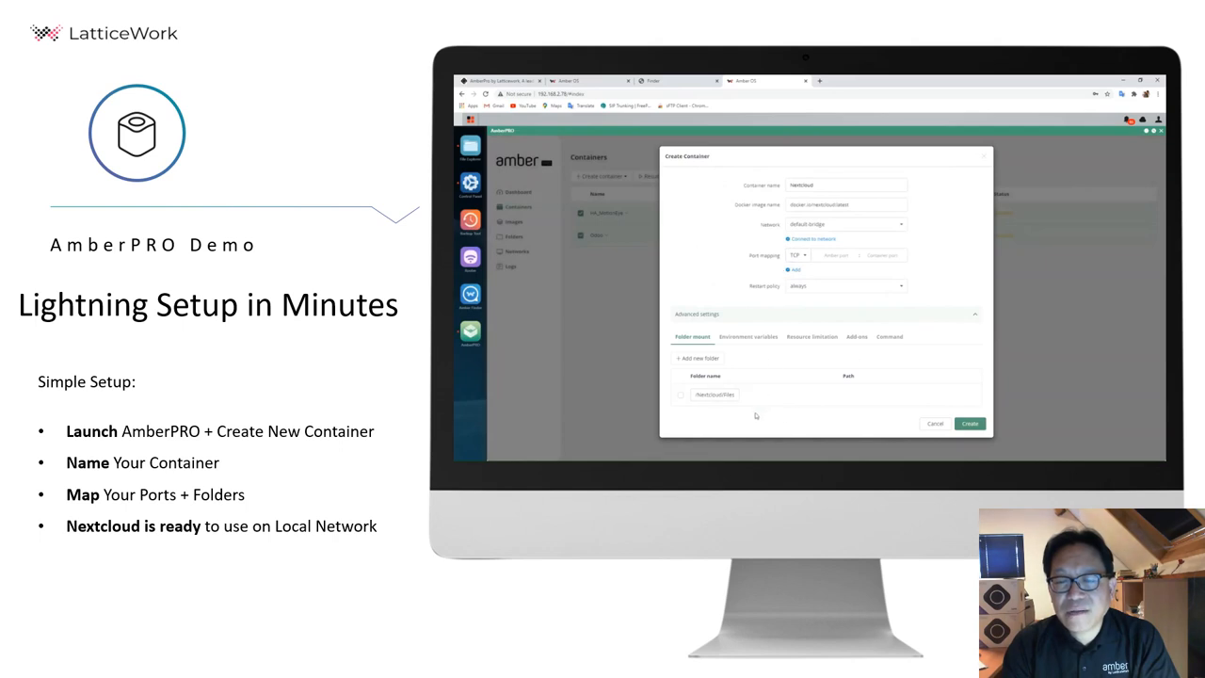
Step: Confirm creation of the Nextcloud container
{"action": "left_click", "coordinate": [970, 422]}
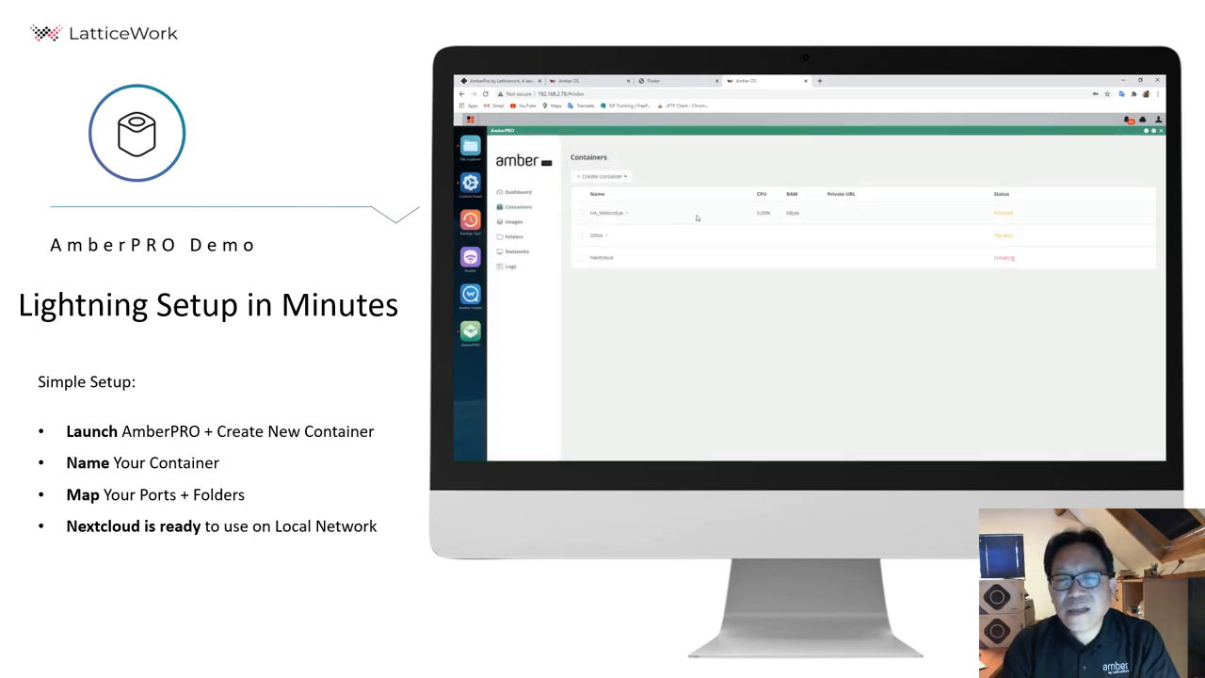
{"action": "mouse_move", "coordinate": [530, 224]}
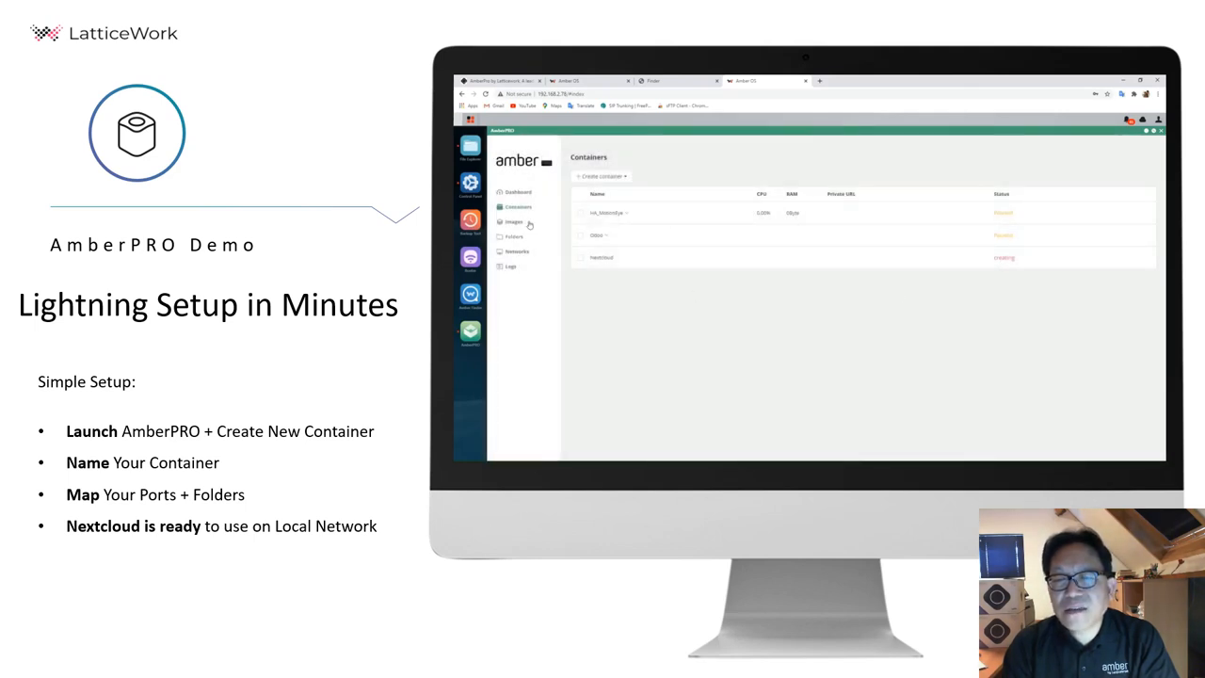
Step: Browse AmberPRO's Images, Folders, Networks and Logs pages
{"action": "left_click", "coordinate": [513, 222]}
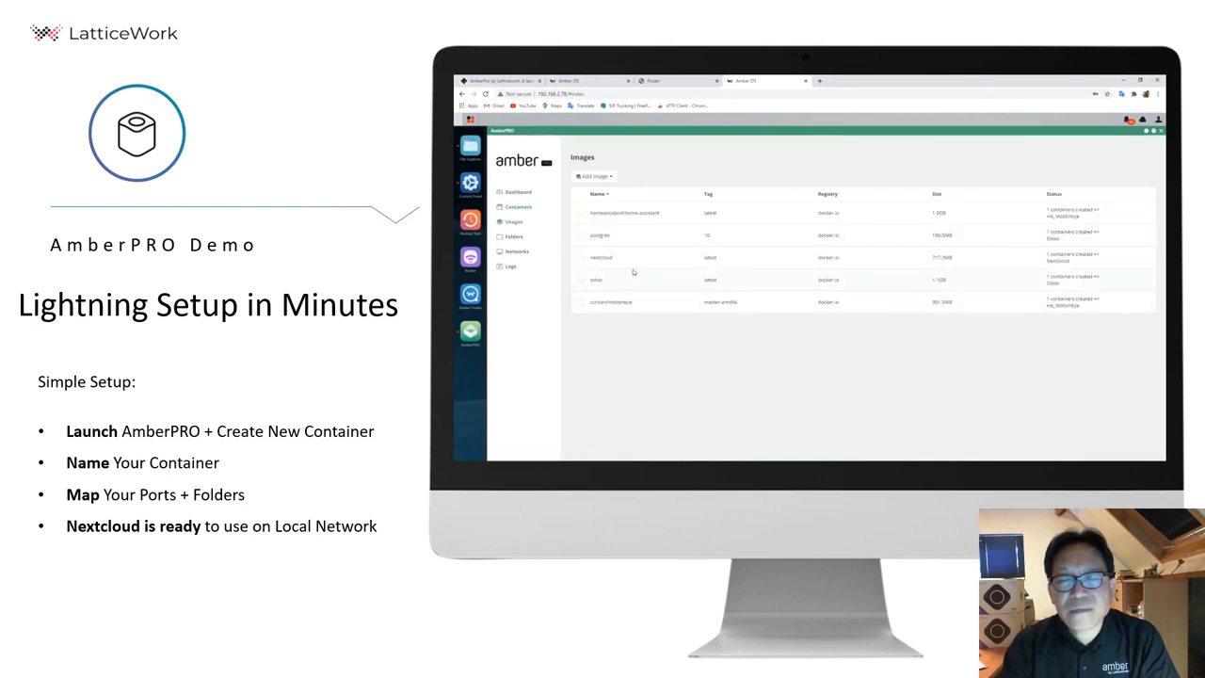
{"action": "mouse_move", "coordinate": [618, 229]}
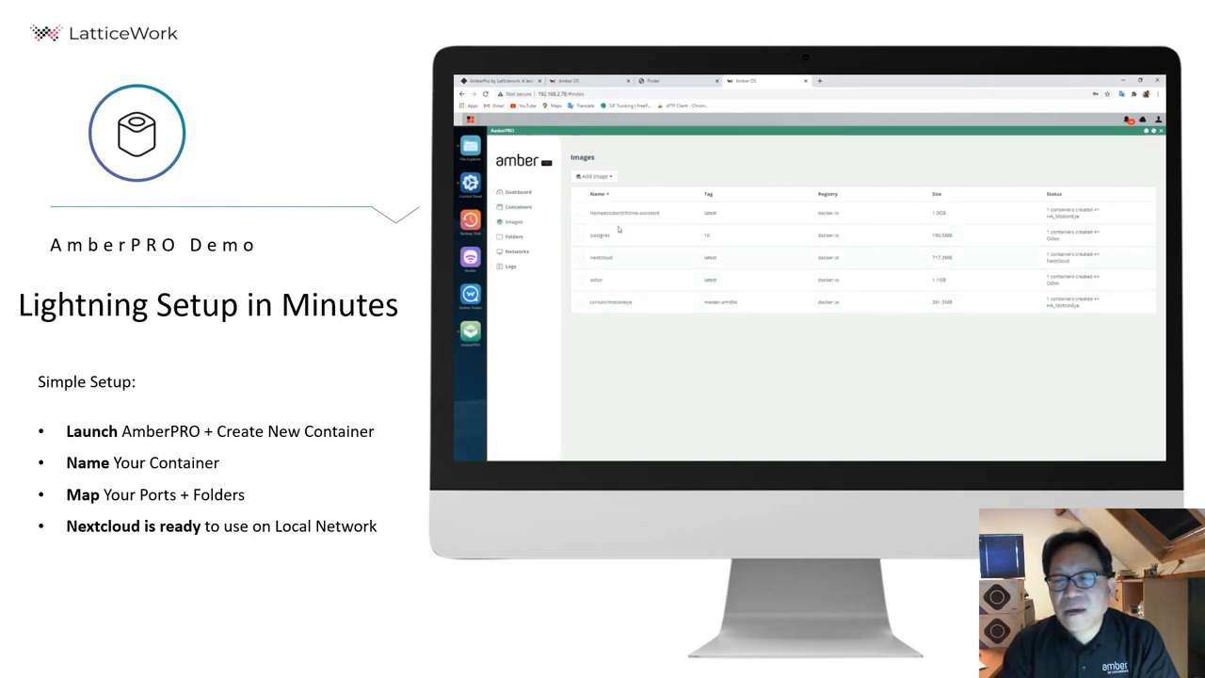
{"action": "left_click", "coordinate": [512, 236]}
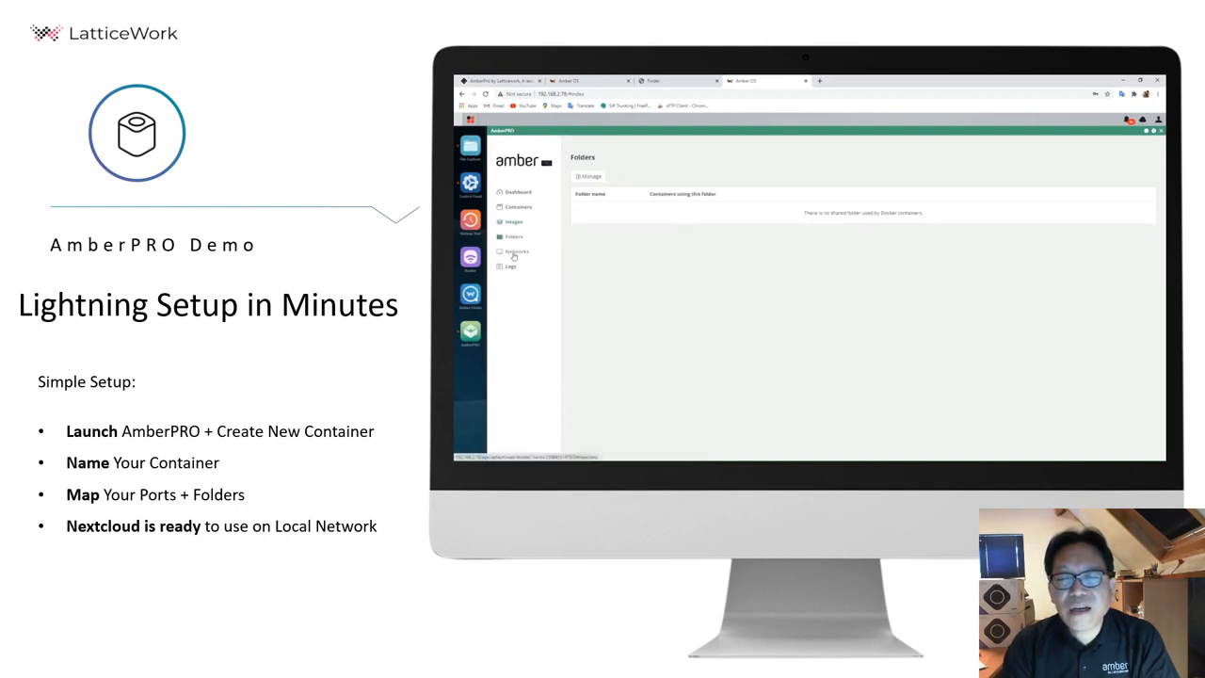
{"action": "left_click", "coordinate": [516, 251]}
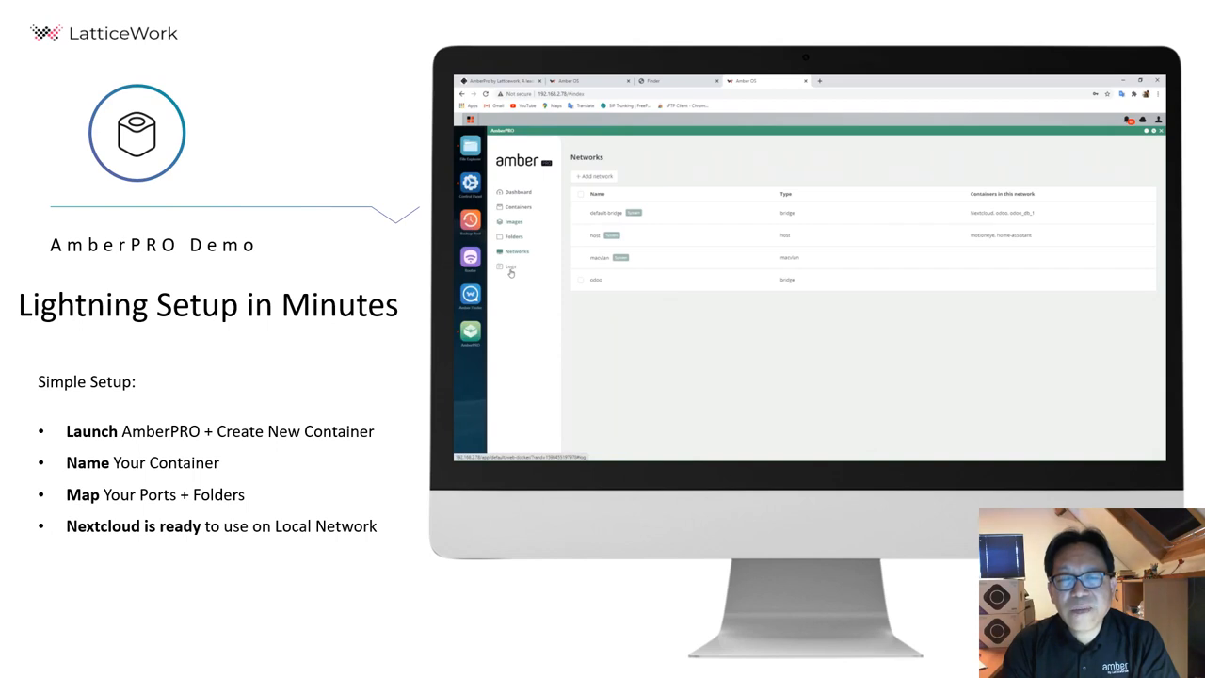
{"action": "left_click", "coordinate": [517, 206]}
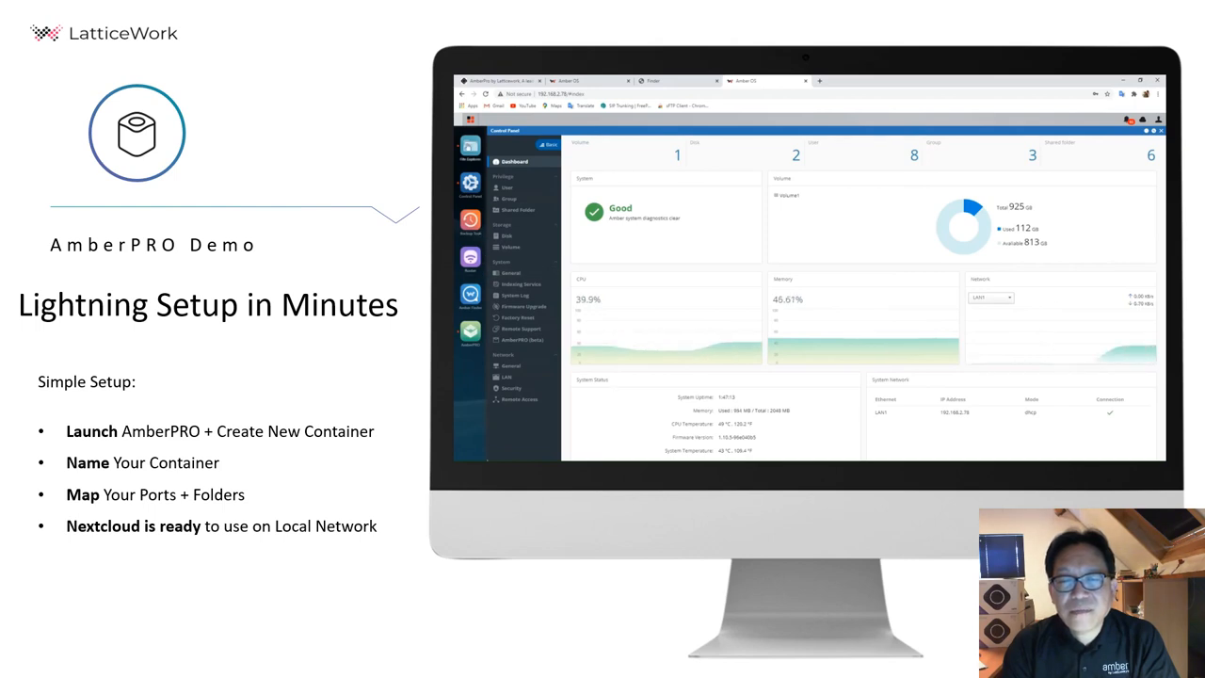
Step: Check the Nextcloud share's Files and db folders, then return to AmberPRO containers
{"action": "left_click", "coordinate": [470, 146]}
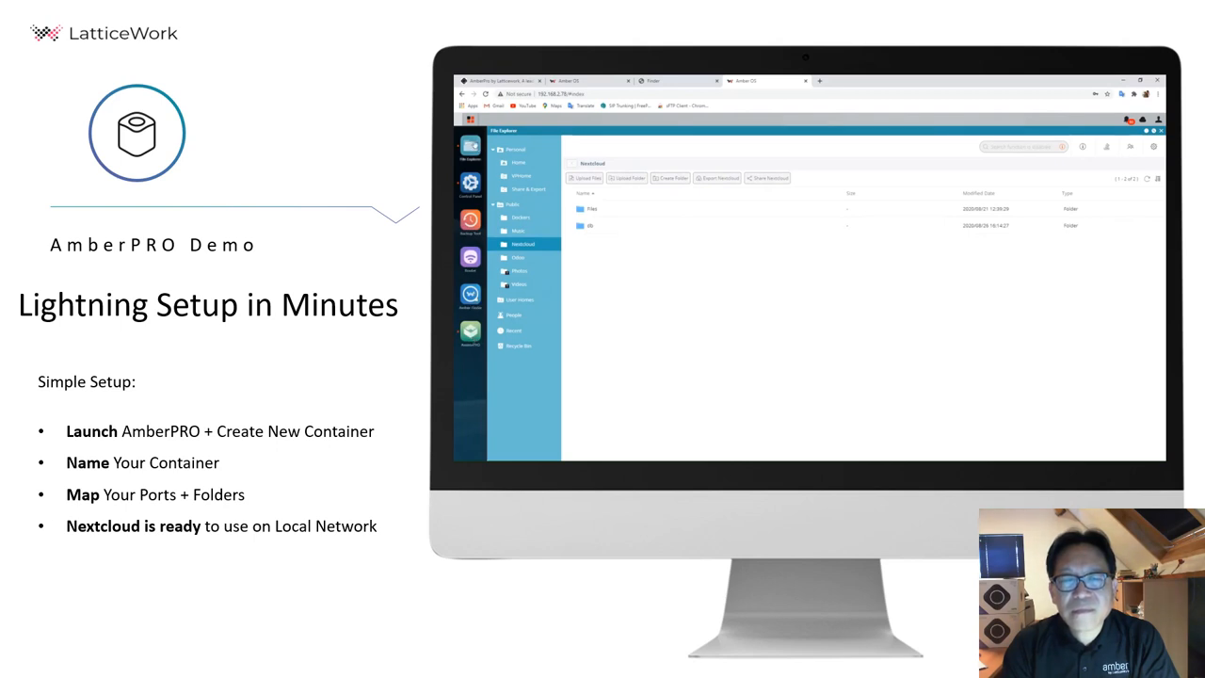
{"action": "left_click", "coordinate": [470, 182]}
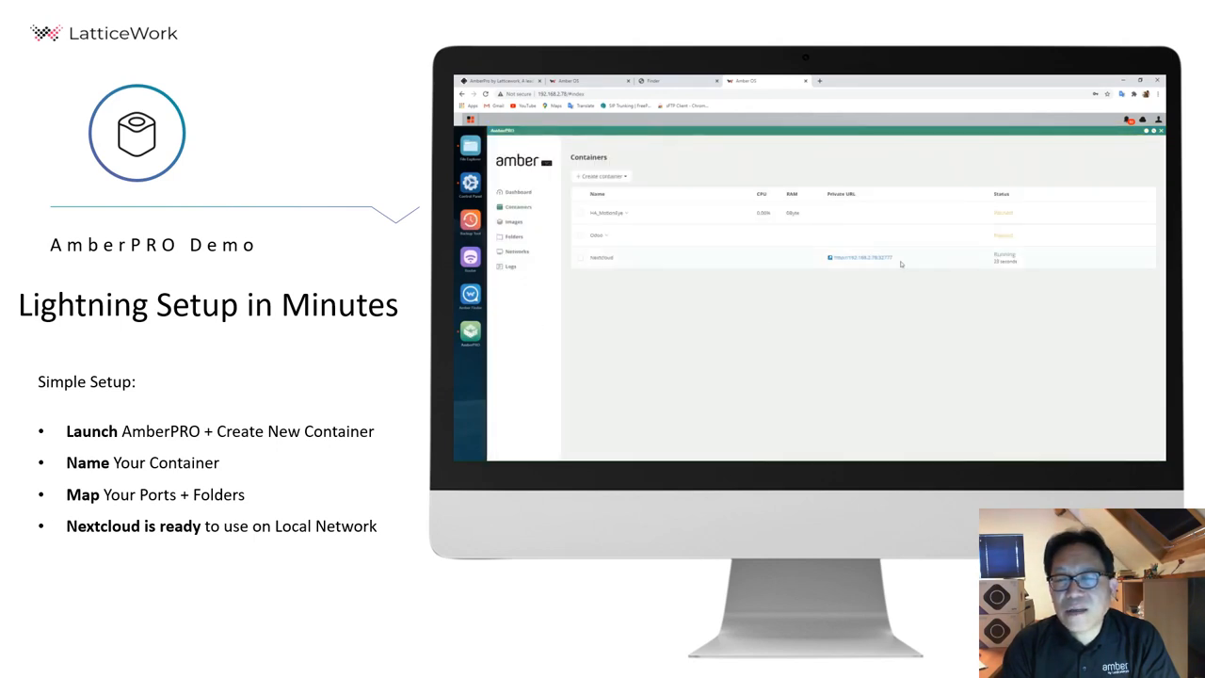
Step: Open the nextcloud container's private URL
{"action": "left_click", "coordinate": [861, 257]}
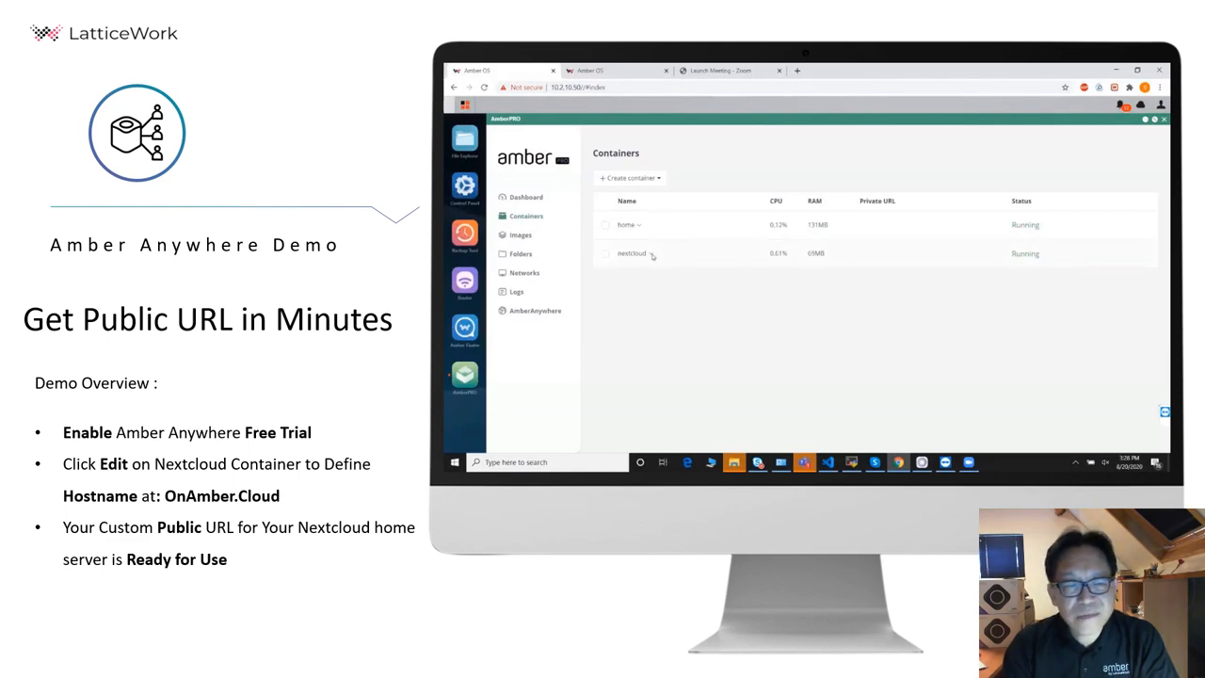
Step: Enable nextcloud in Amber Anywhere with the public URL prefix 'next'
{"action": "left_click", "coordinate": [631, 253]}
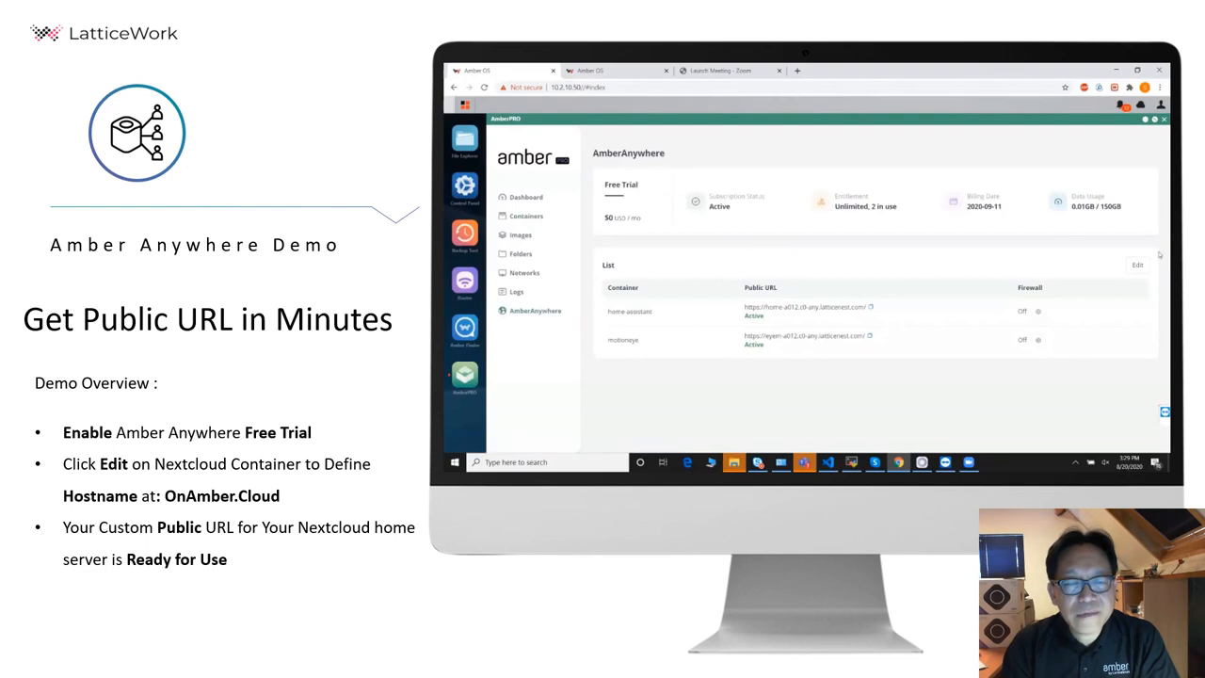
{"action": "left_click", "coordinate": [1137, 264]}
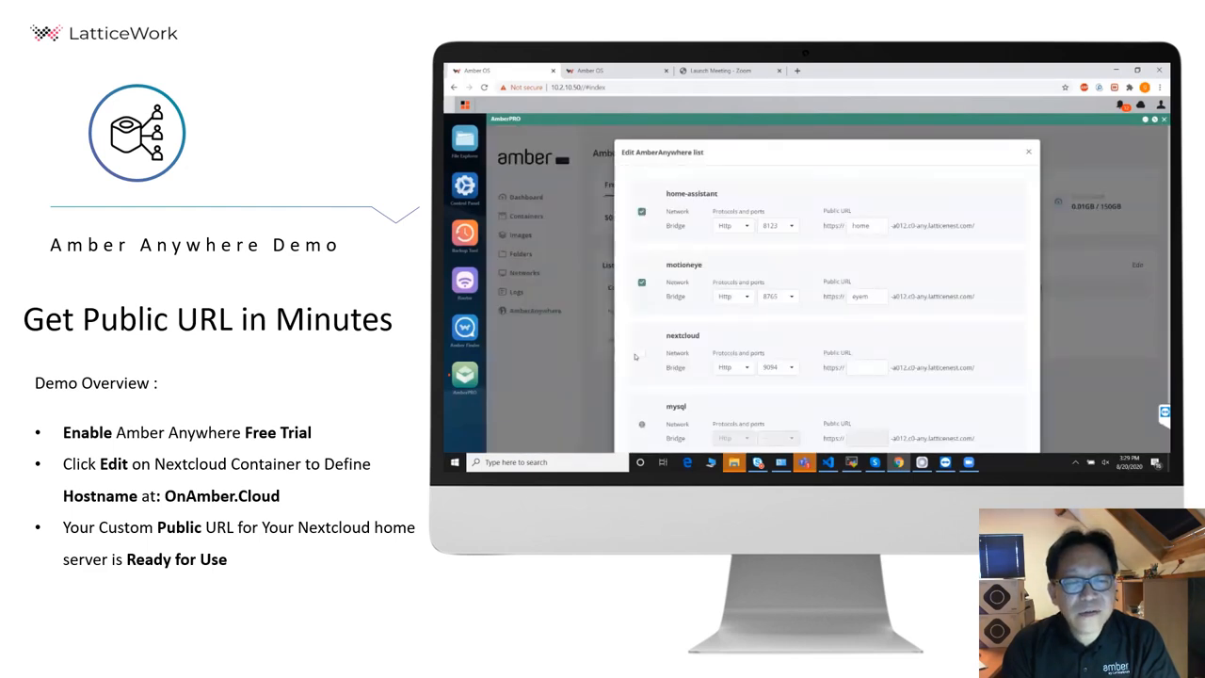
{"action": "type", "text": "next"}
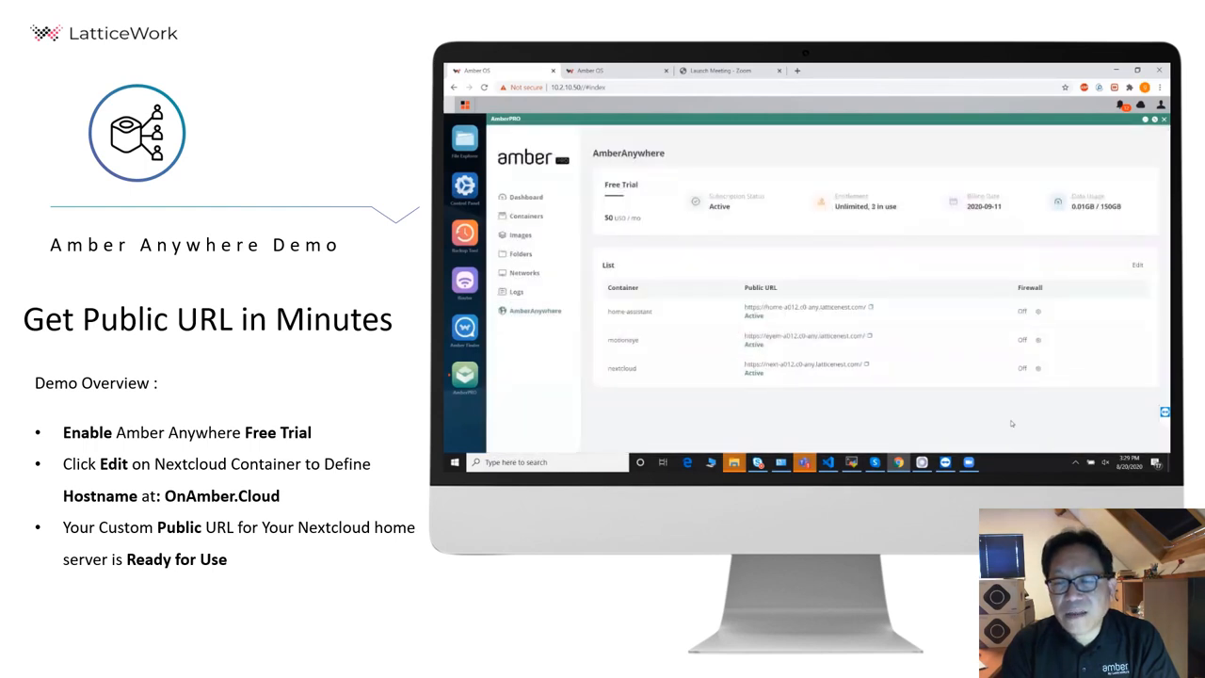
{"action": "mouse_move", "coordinate": [867, 366]}
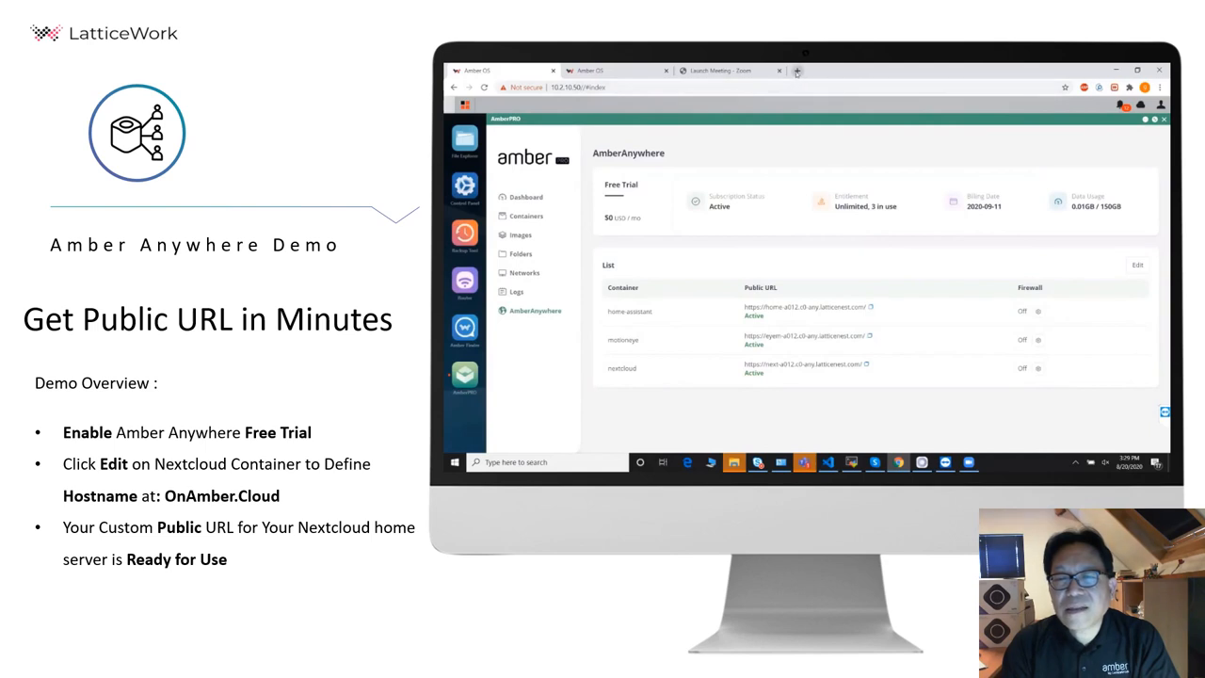
Step: Load the nextcloud public address in a new Chrome tab
{"action": "left_click", "coordinate": [909, 71]}
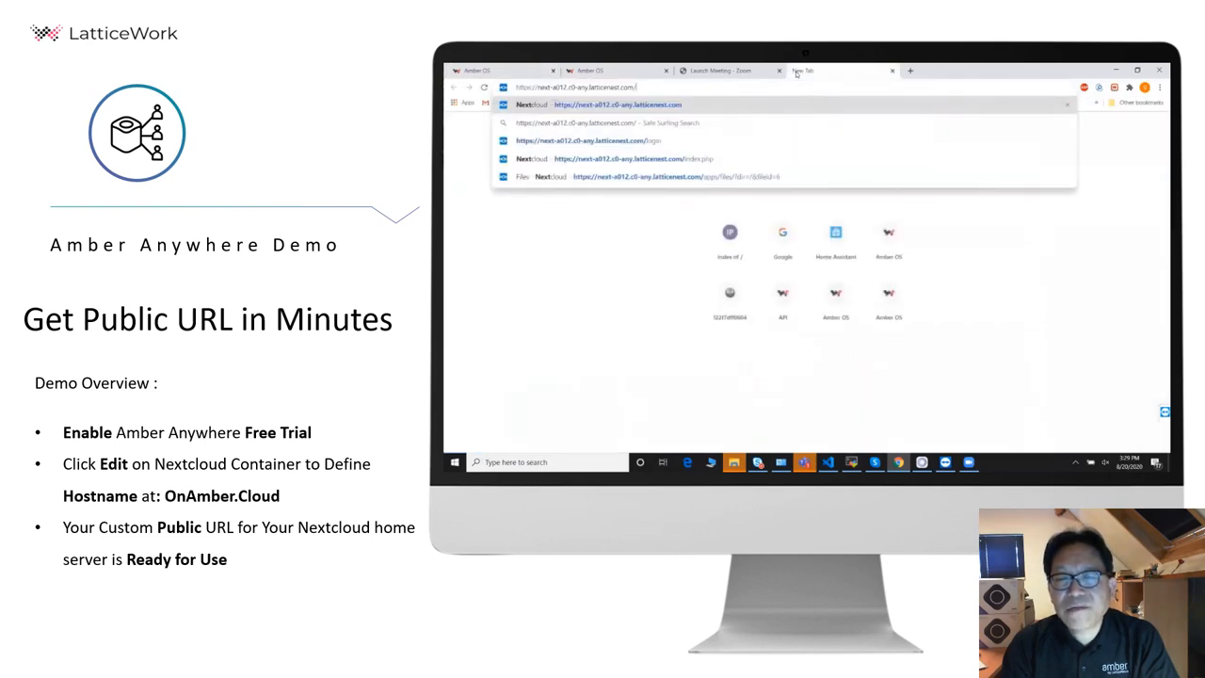
{"action": "left_click", "coordinate": [617, 104]}
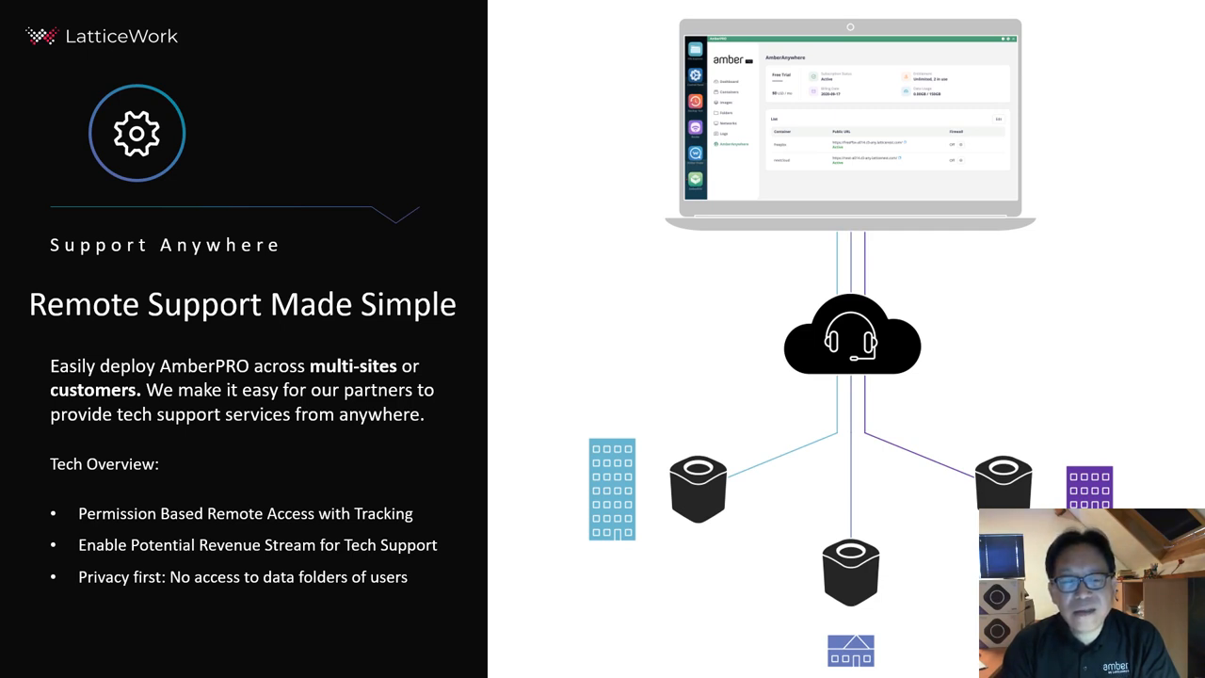
Step: Advance to the partner device's system log, sign-in page and process list
{"action": "key", "text": "Right"}
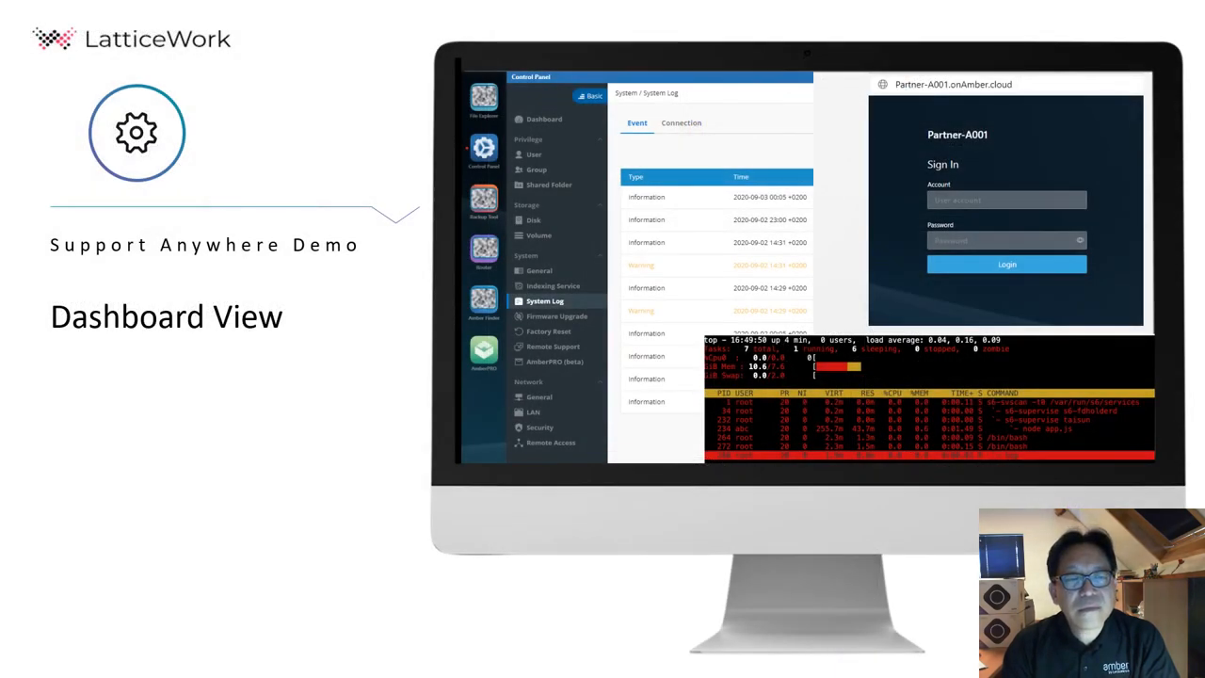